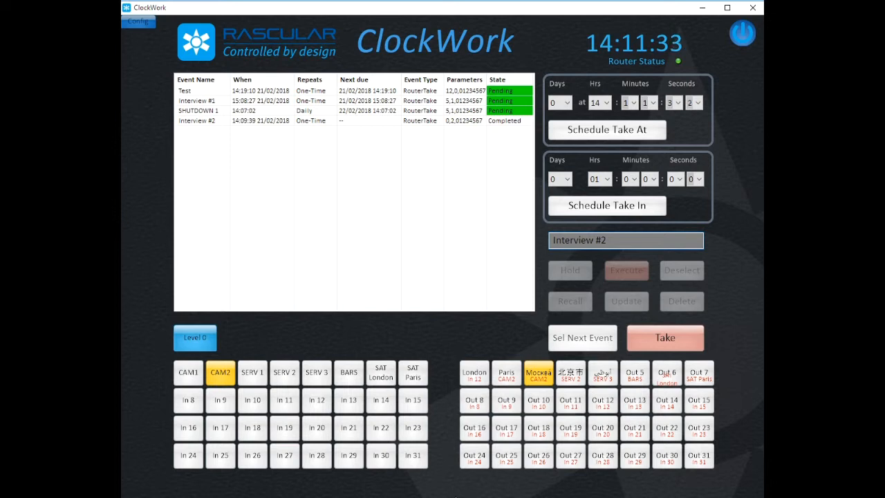
mouse_move(560, 426)
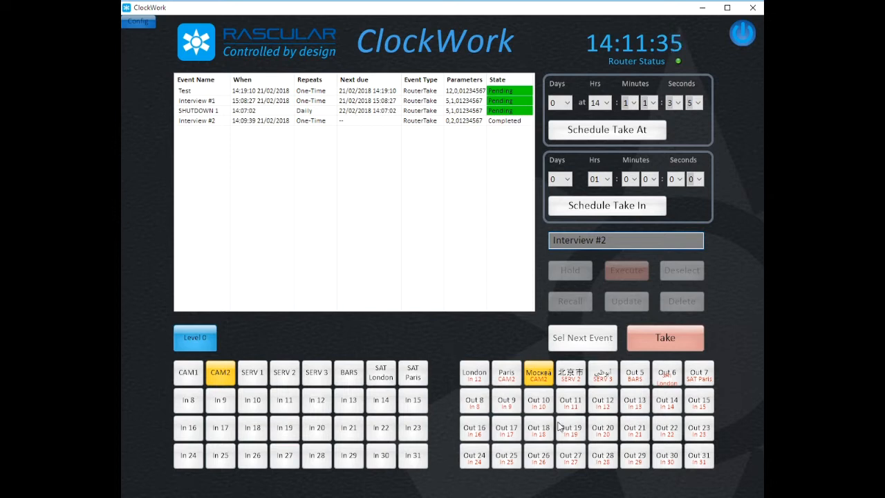
- Schedule the Interview #2 take to fire after the set relative delay (Schedule Take In)
left_click(570, 372)
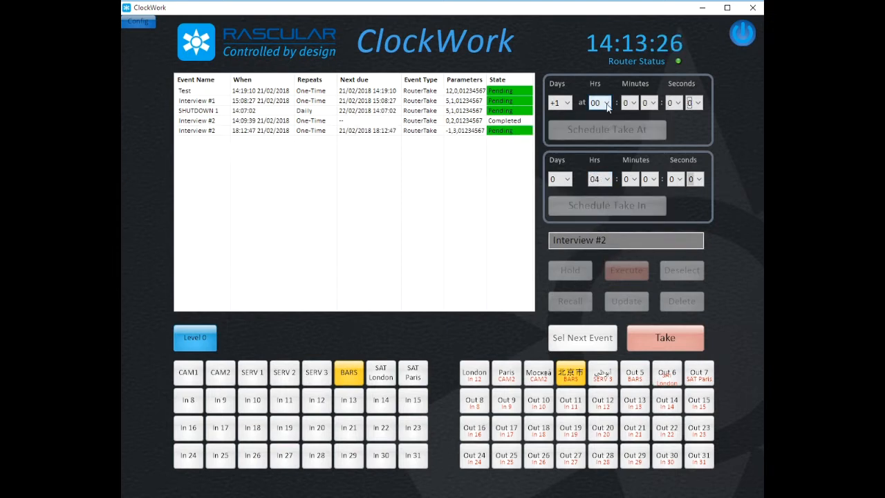
- Set Schedule Take At to +1 day, 03:00 and schedule the Interview #2 take for 22/02/2018
left_click(605, 100)
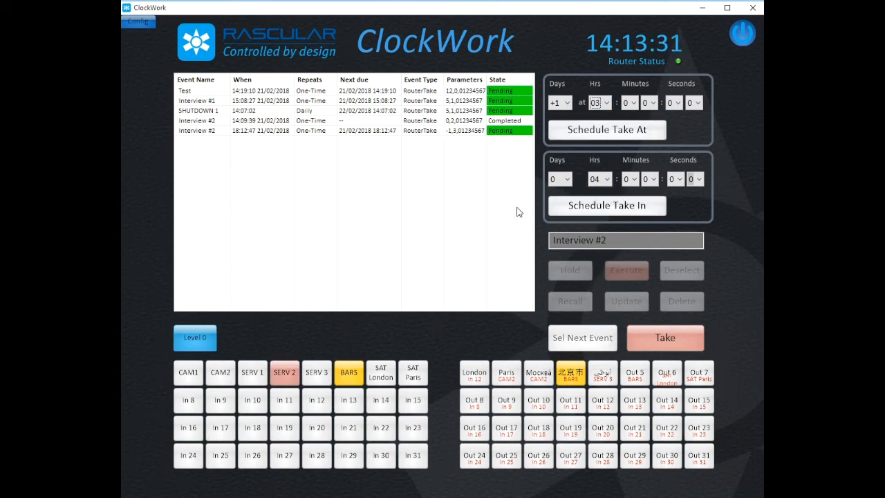
left_click(606, 130)
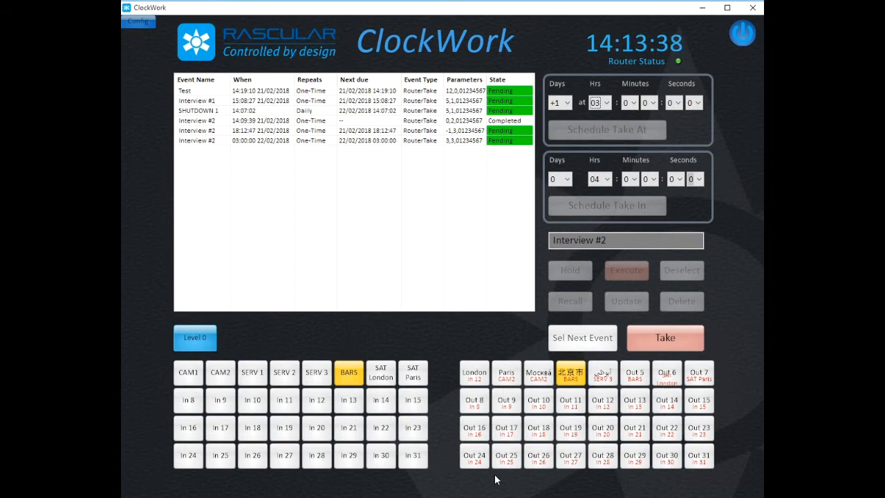
mouse_move(265, 329)
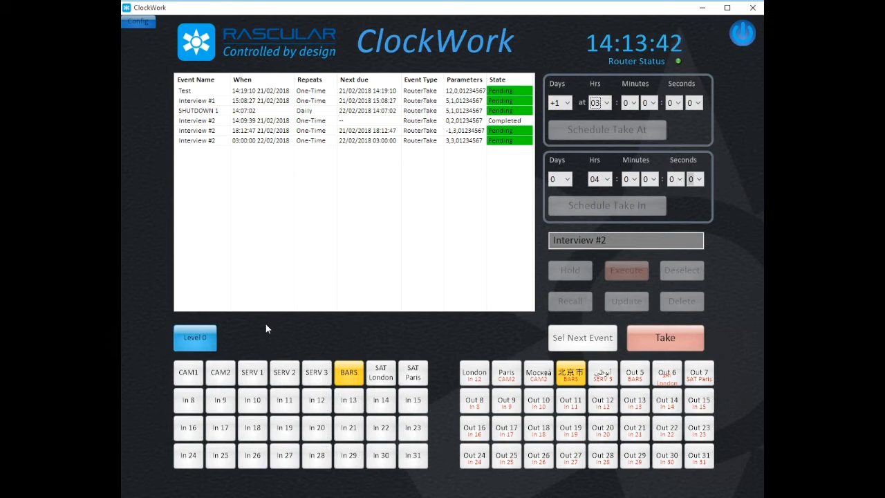
left_click(243, 111)
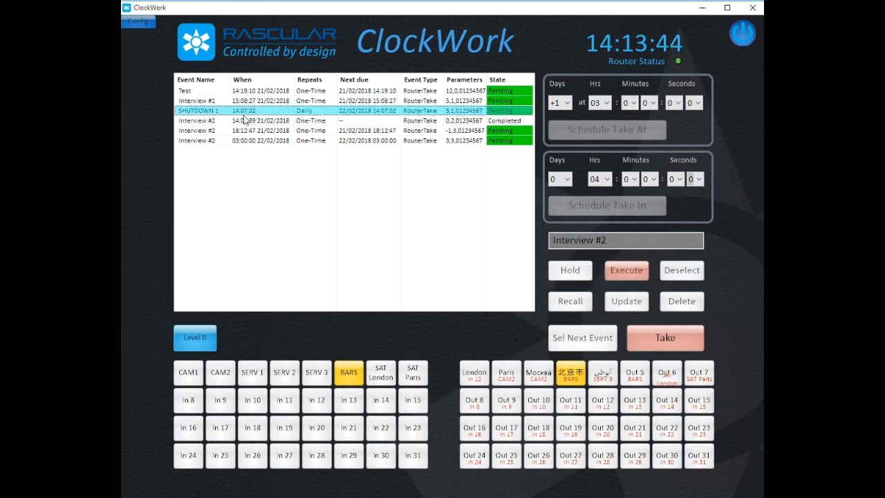
right_click(243, 110)
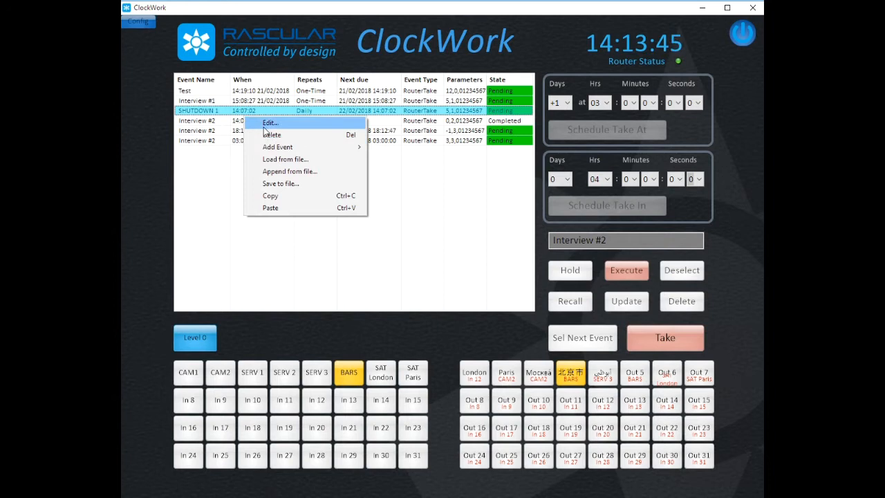
left_click(269, 122)
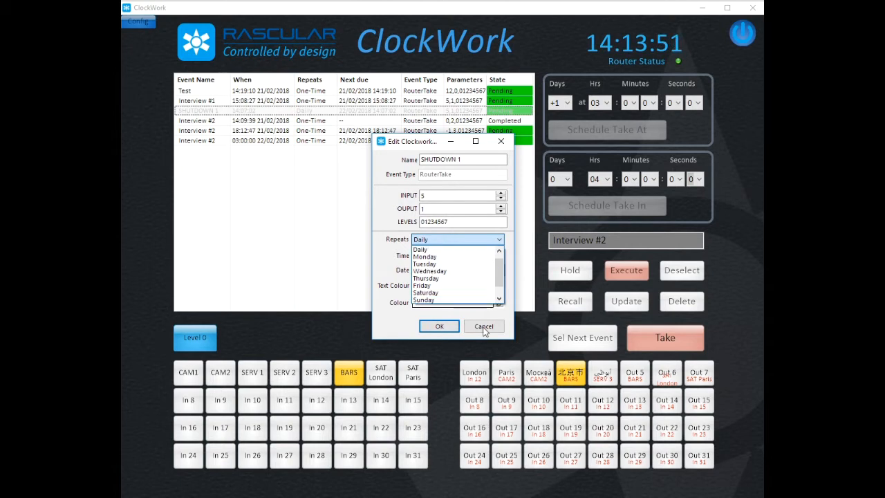
left_click(484, 327)
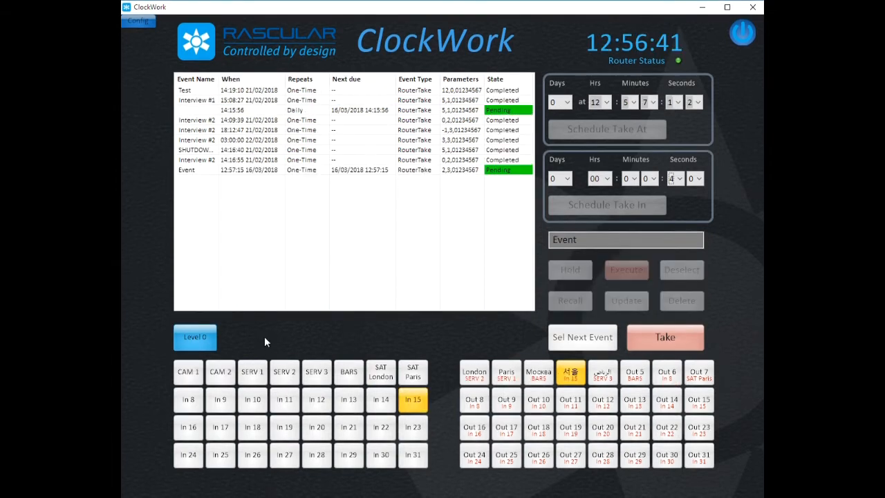
mouse_move(350, 224)
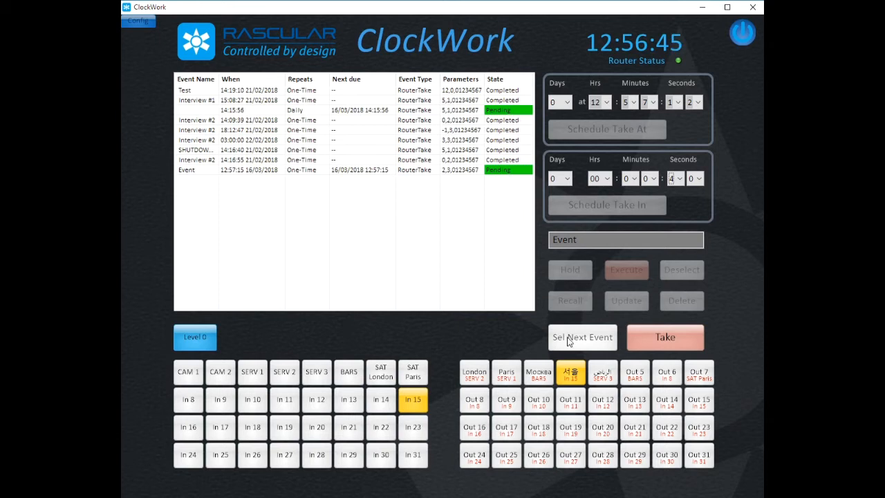
- Select the next pending Event take and hold it so it counts down to firing
left_click(582, 337)
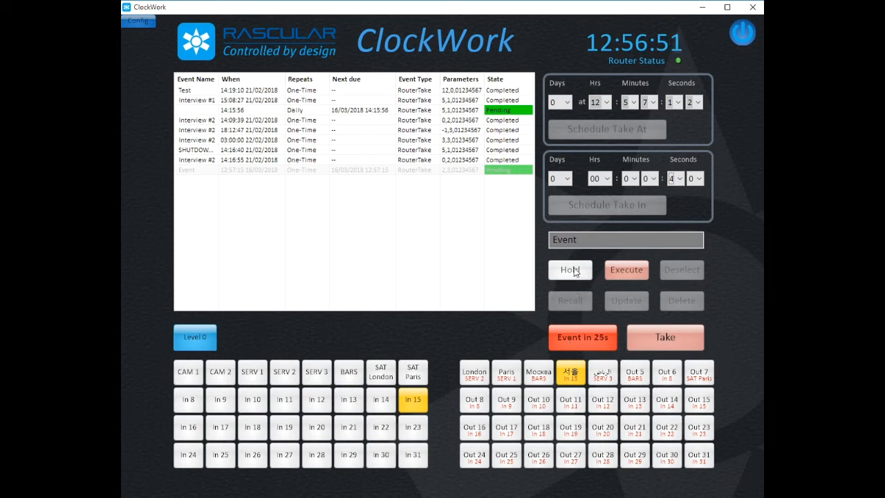
left_click(570, 269)
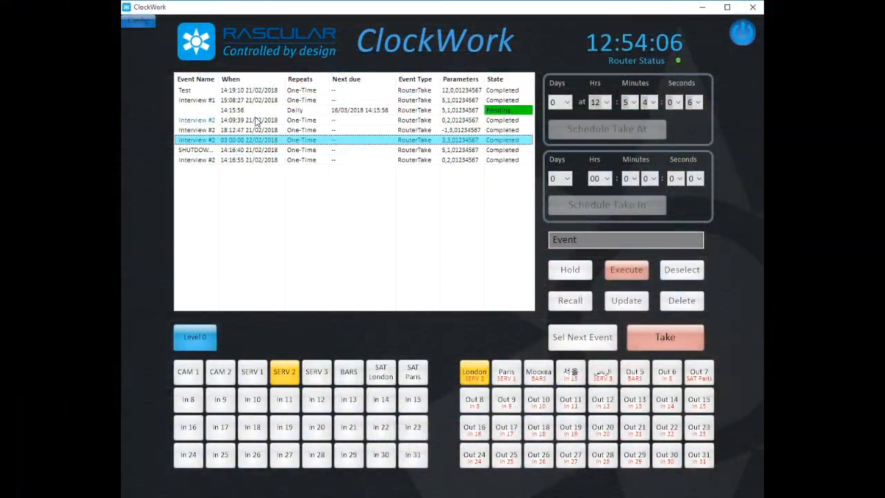
right_click(235, 118)
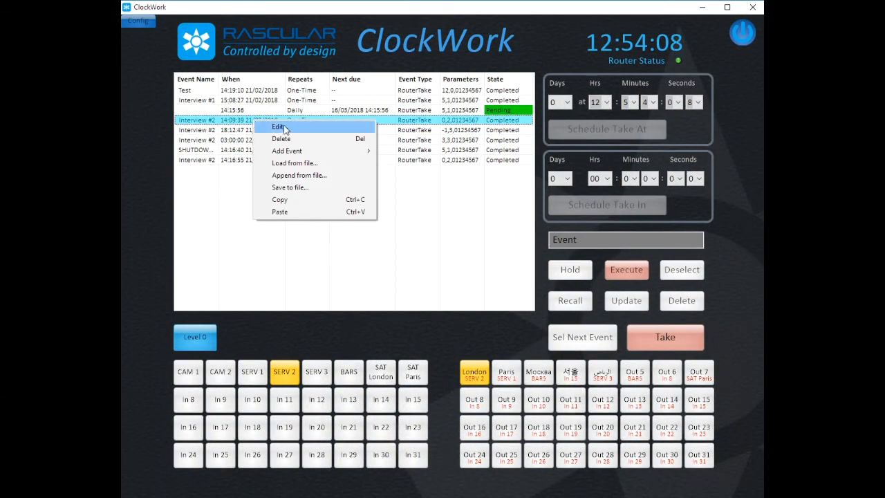
left_click(280, 126)
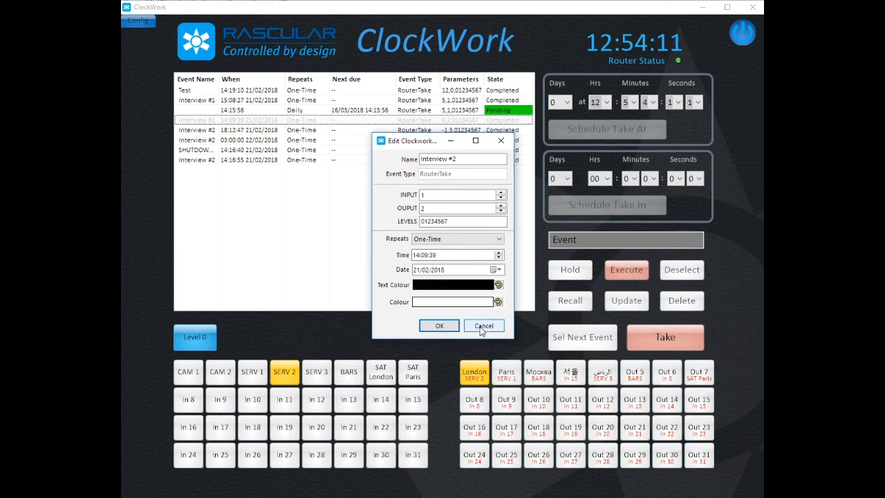
left_click(484, 326)
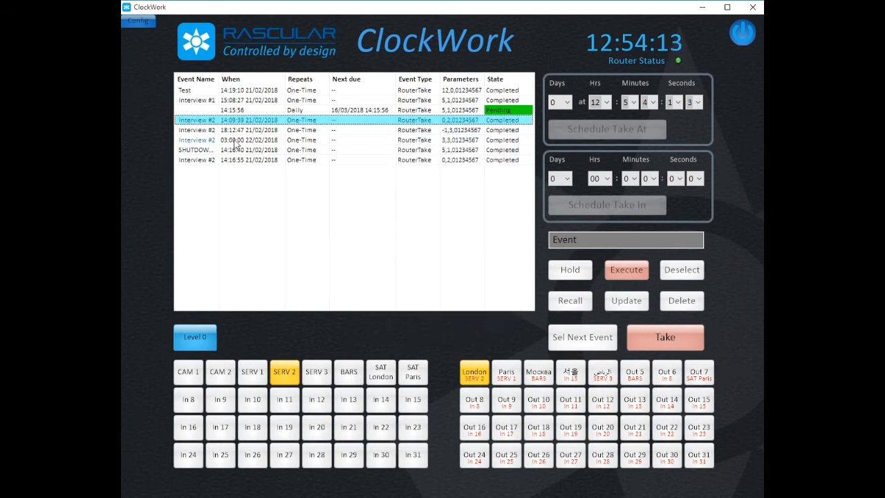
right_click(228, 139)
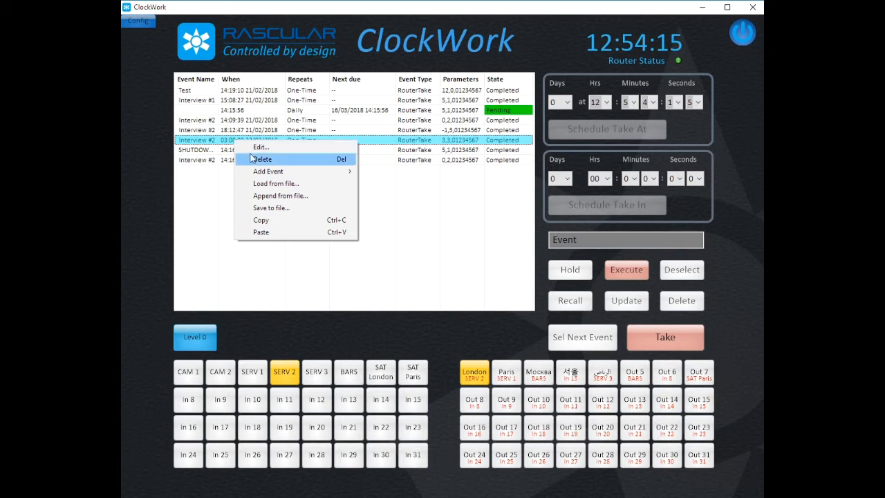
mouse_move(262, 245)
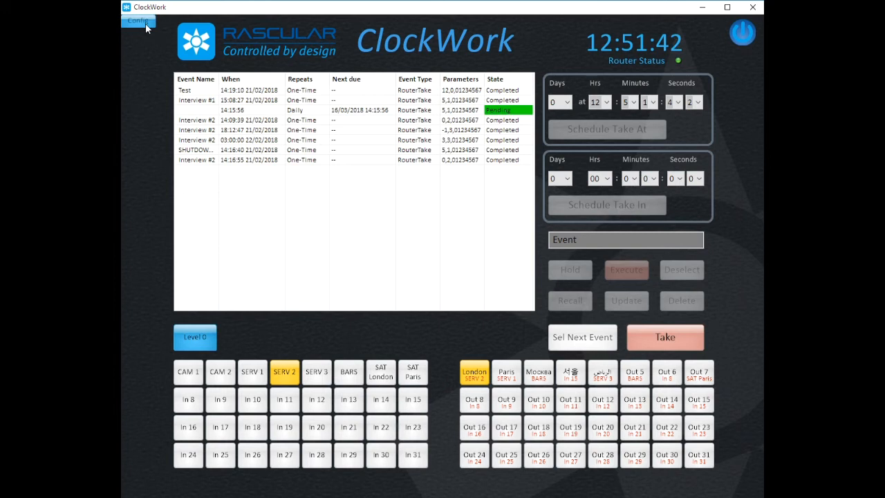
left_click(139, 21)
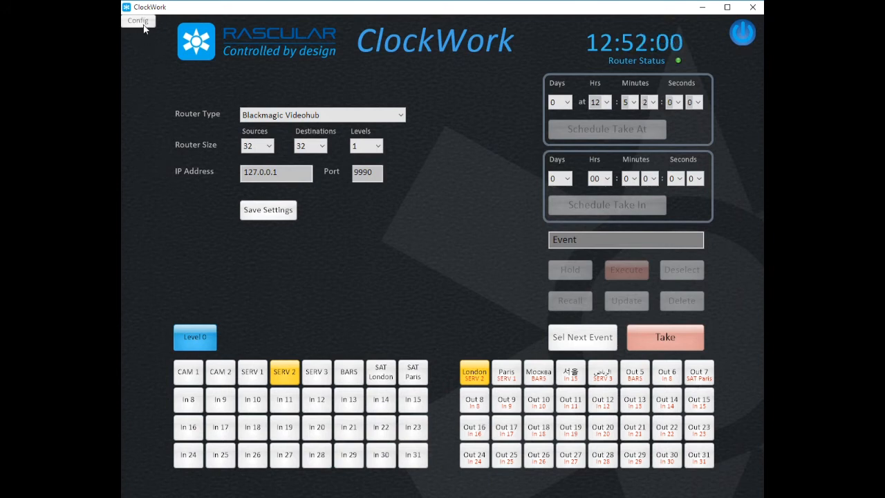
left_click(138, 21)
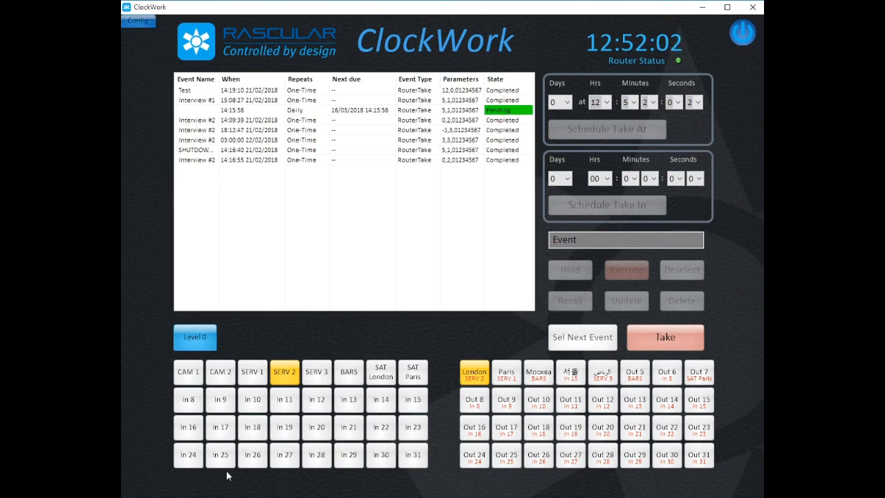